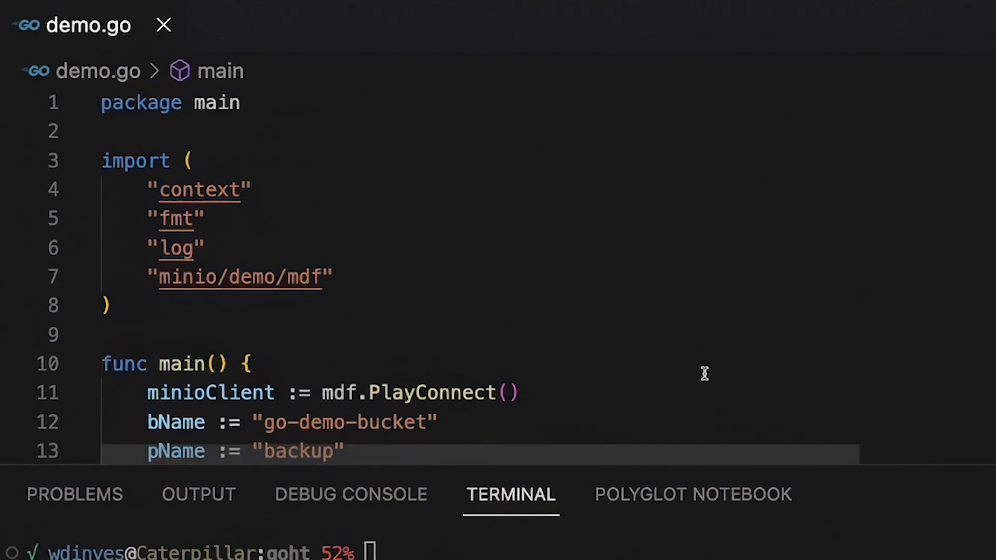
Run 'go run .' to start the bucket listener, then switch to the zsh shell in demo
scroll("down", 3)
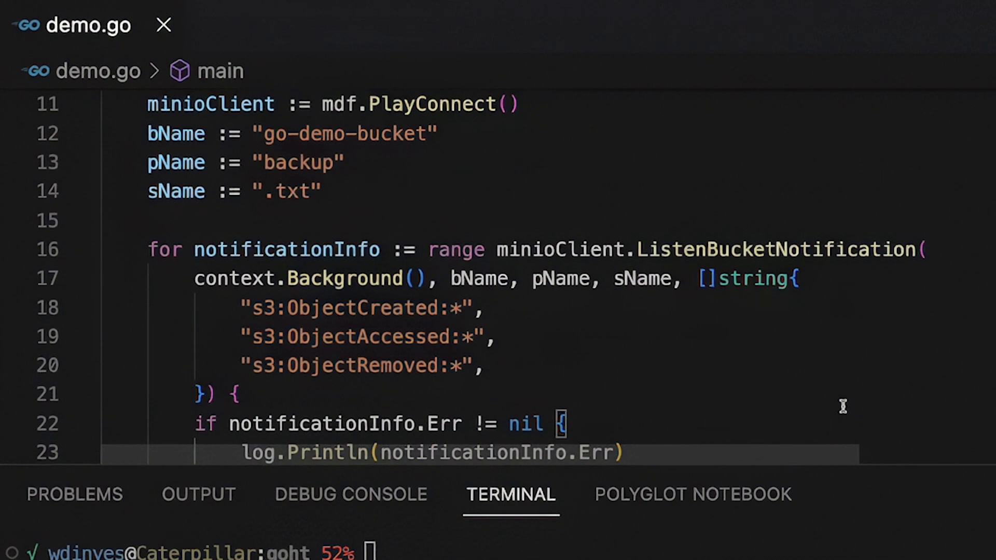
scroll("down", 3)
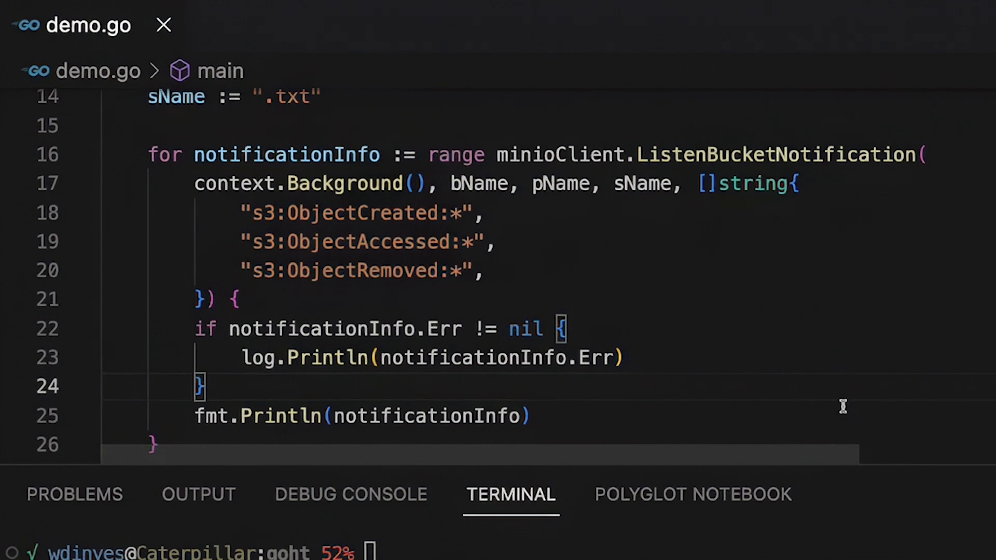
mouse_move(705, 420)
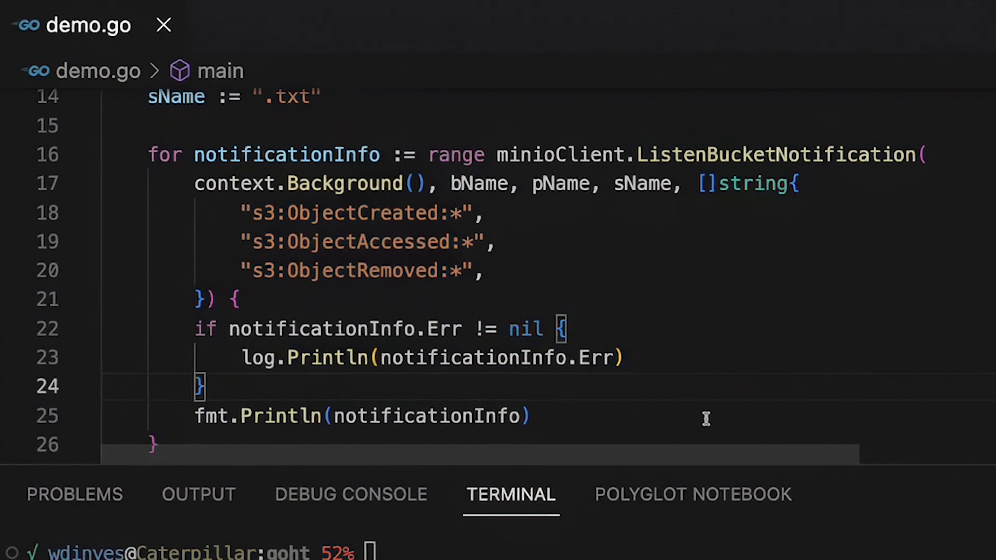
mouse_move(699, 419)
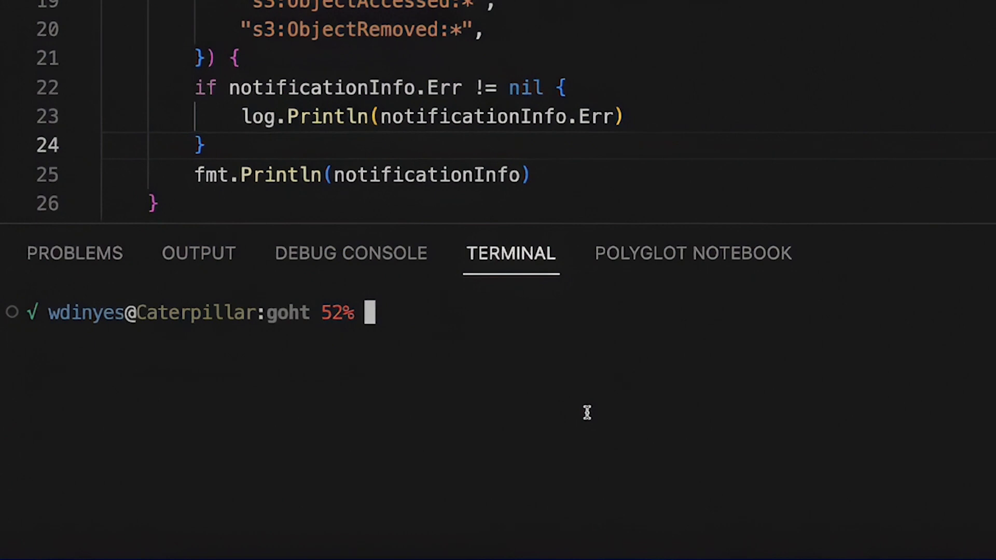
type("go run .")
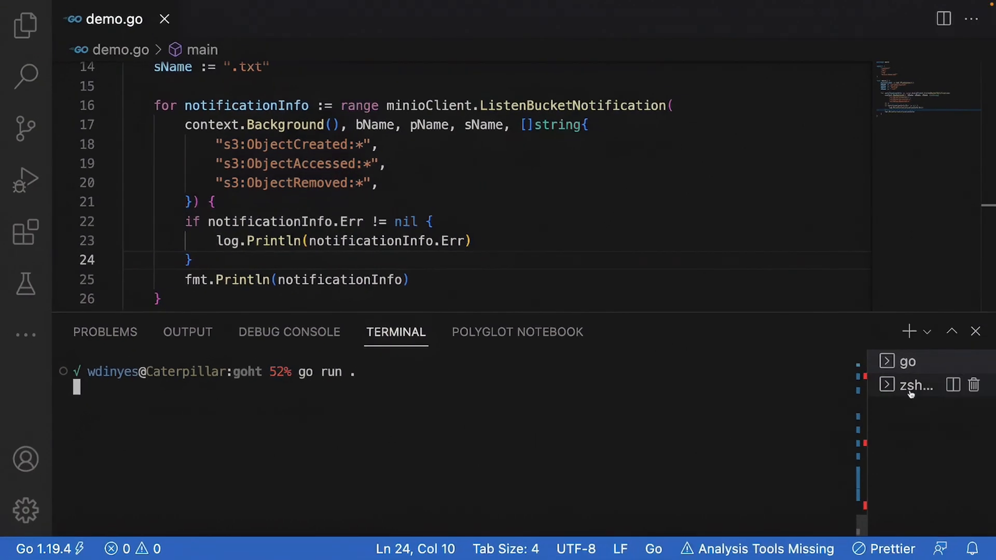
left_click(916, 386)
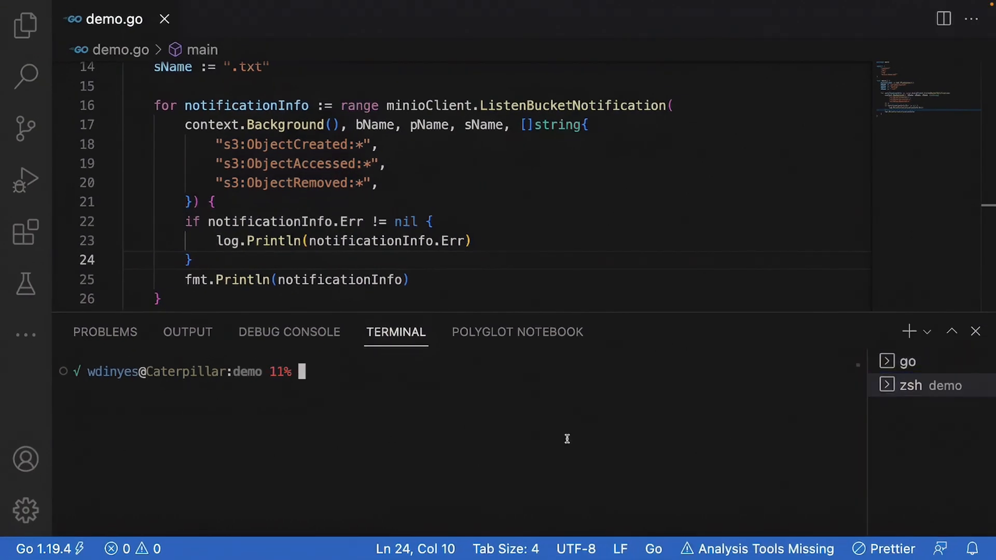
Upload hw.txt to play/go-demo-bucket with mc cp and check the listener's event output
type("mc cp")
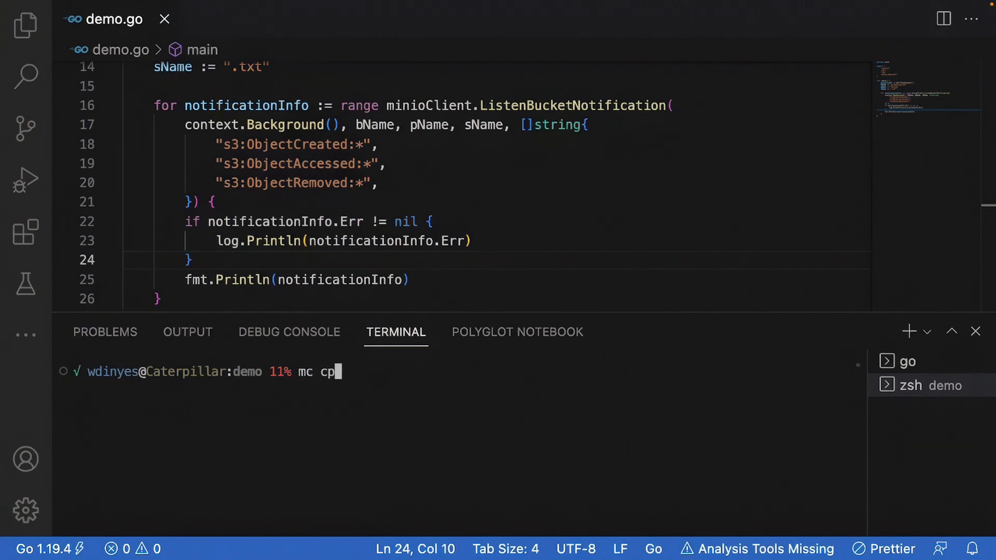
type("h")
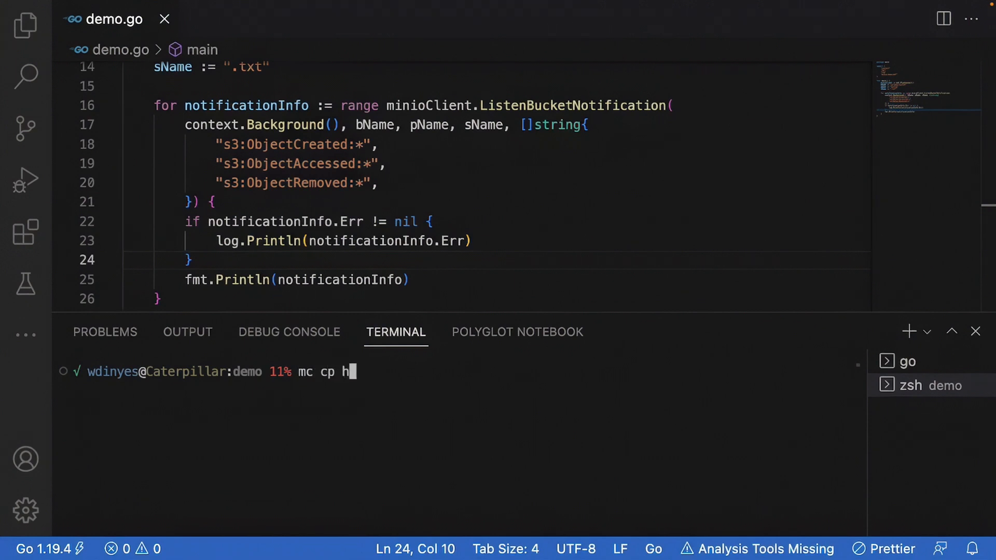
type("w.txt")
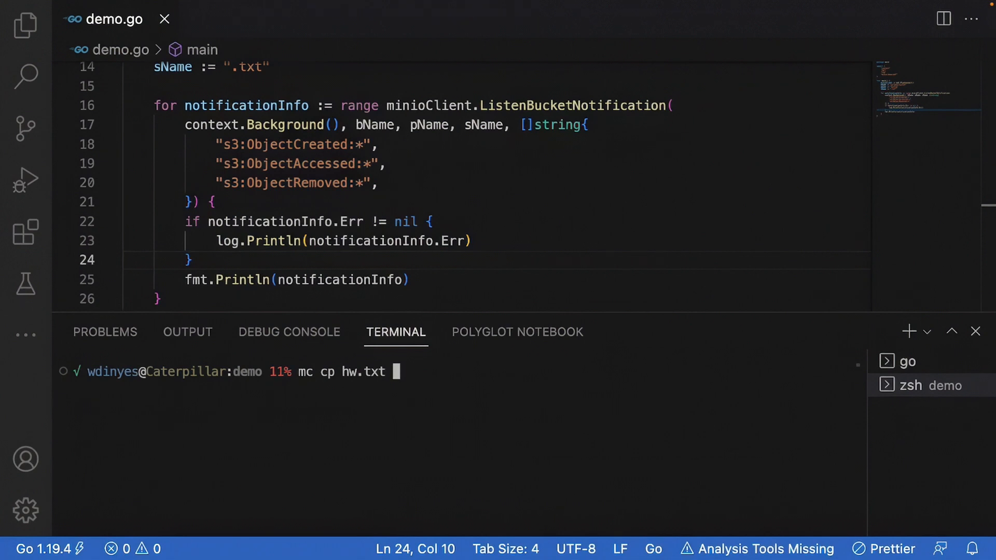
type("play")
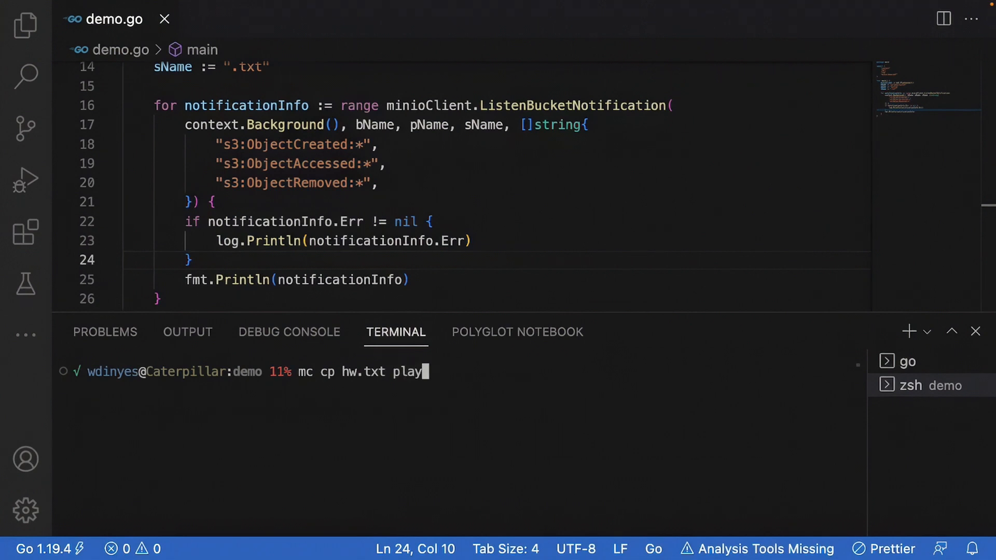
type("/g")
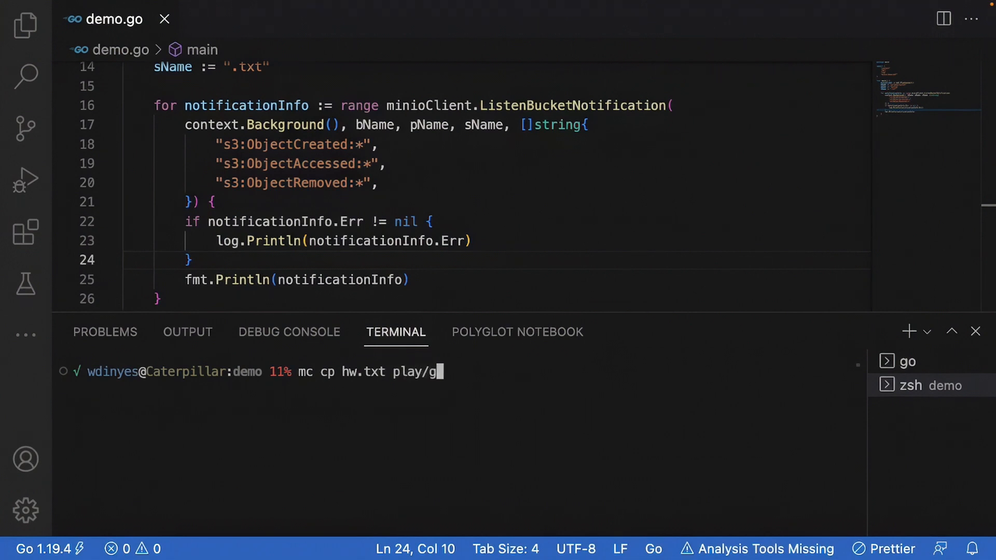
type("o-demo-")
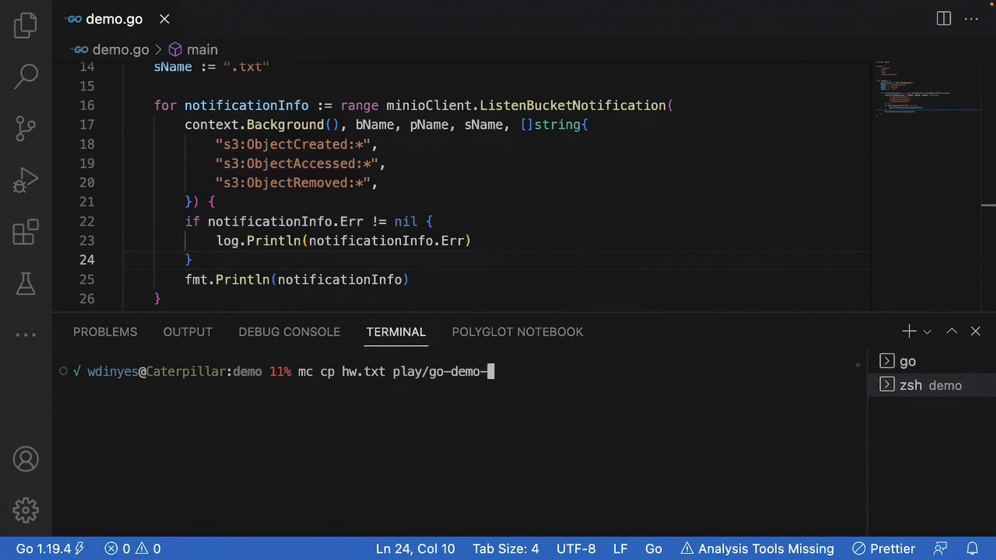
type("bucket")
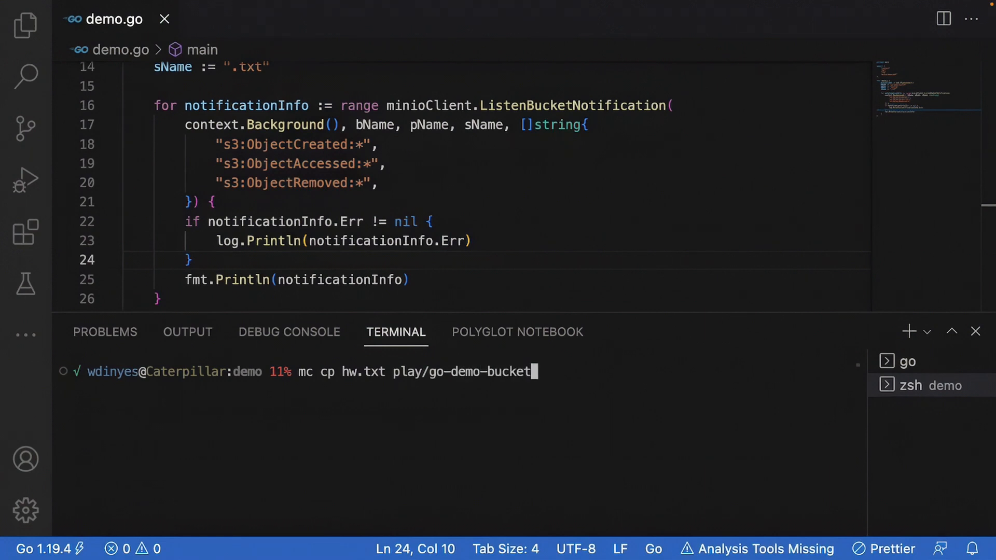
key("Return")
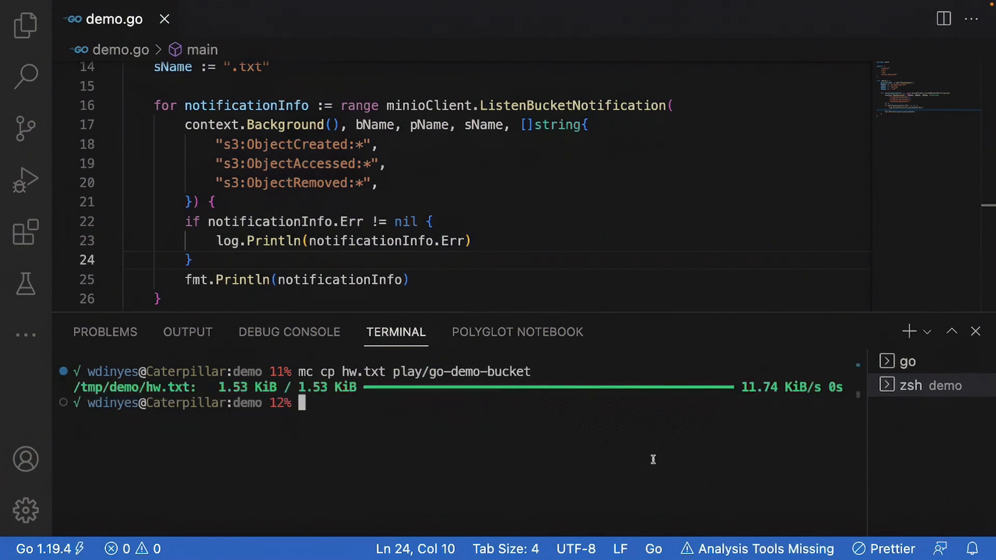
left_click(905, 362)
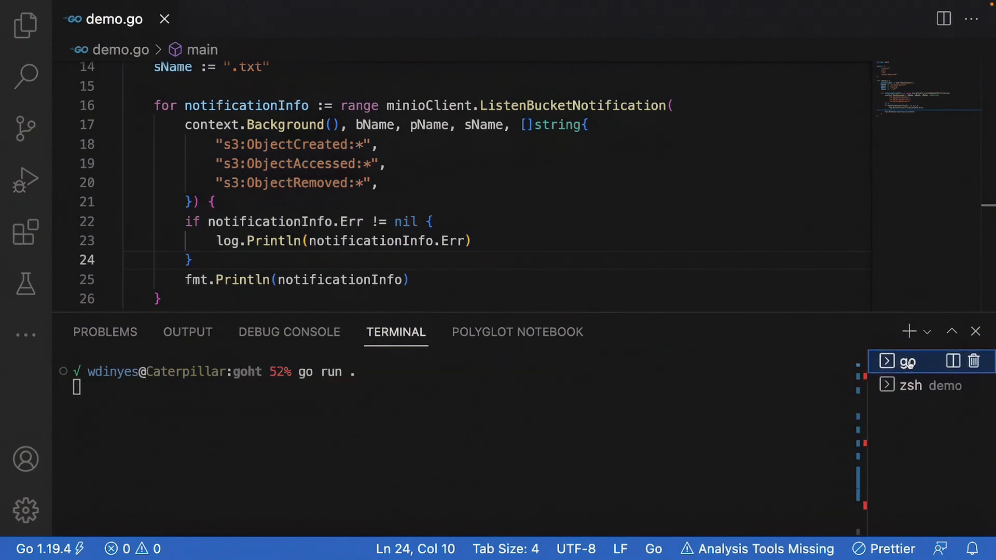
mouse_move(912, 385)
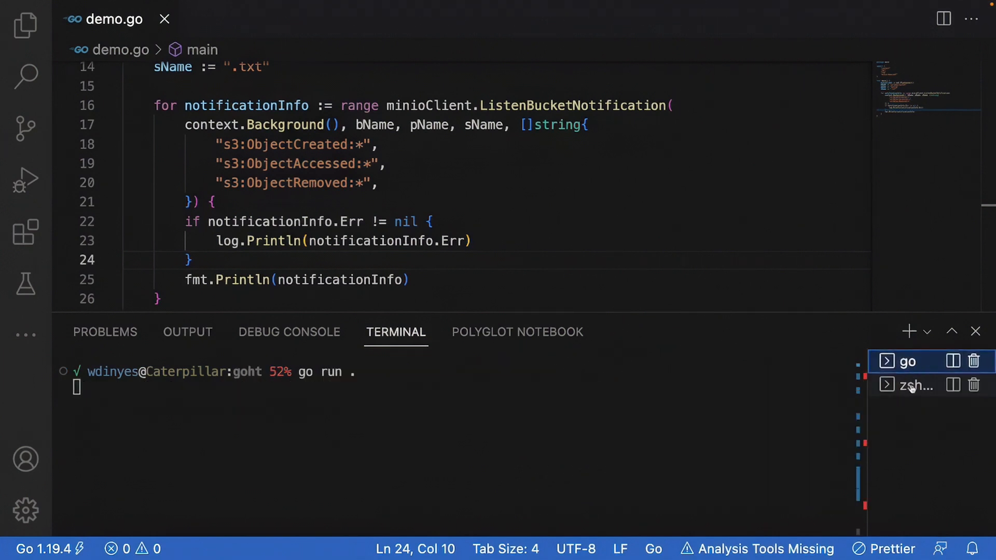
Rerun the upload into play/go-demo-bucket/backup and view the resulting notifications
left_click(915, 385)
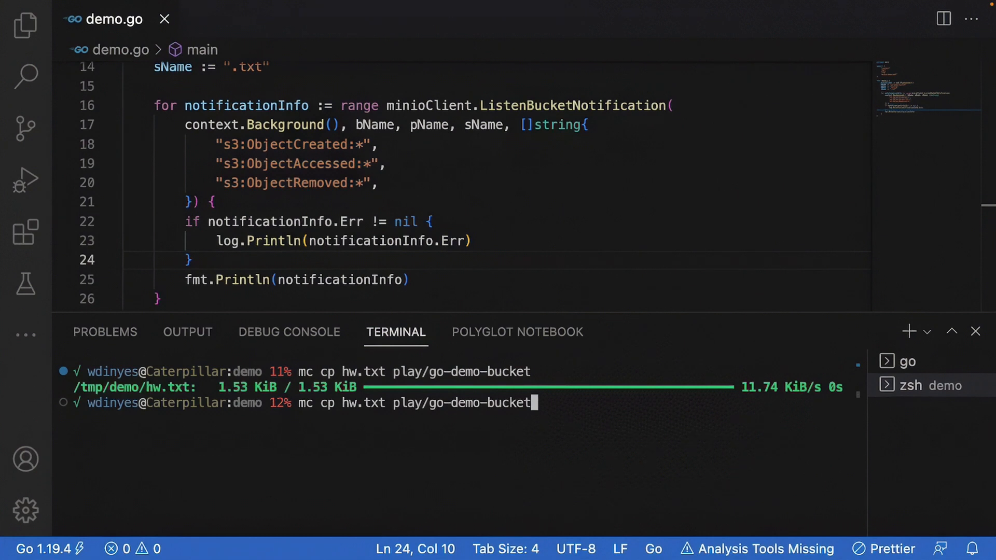
type("/bac")
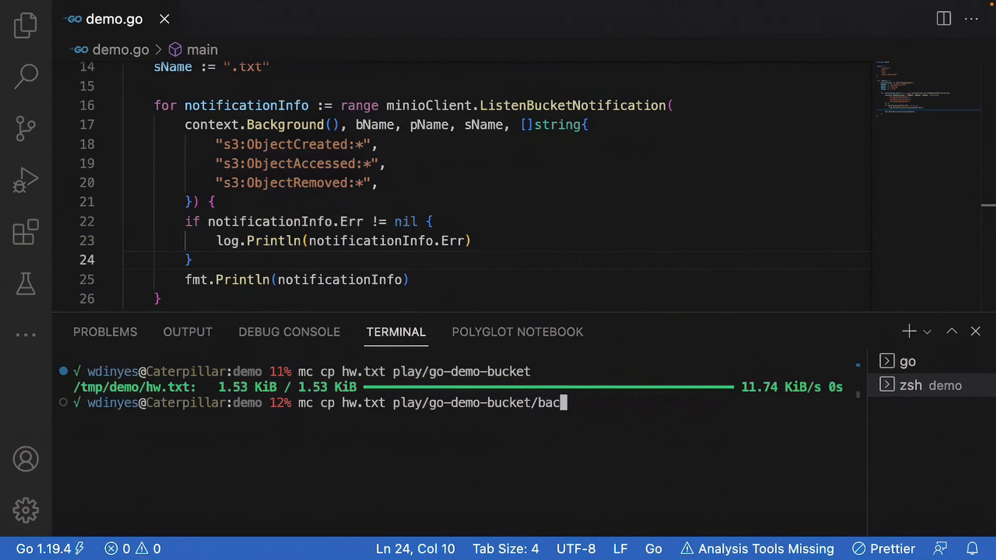
key("Return")
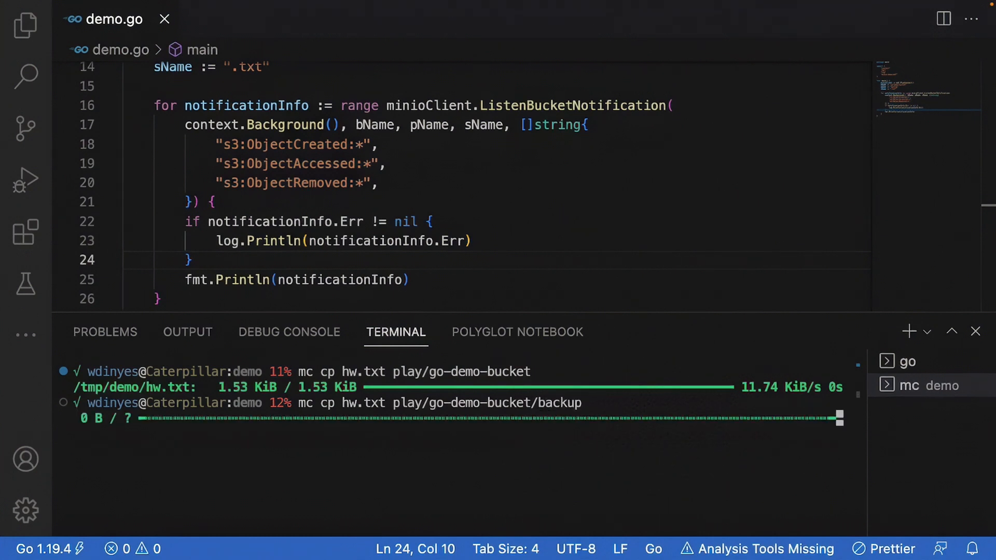
left_click(907, 361)
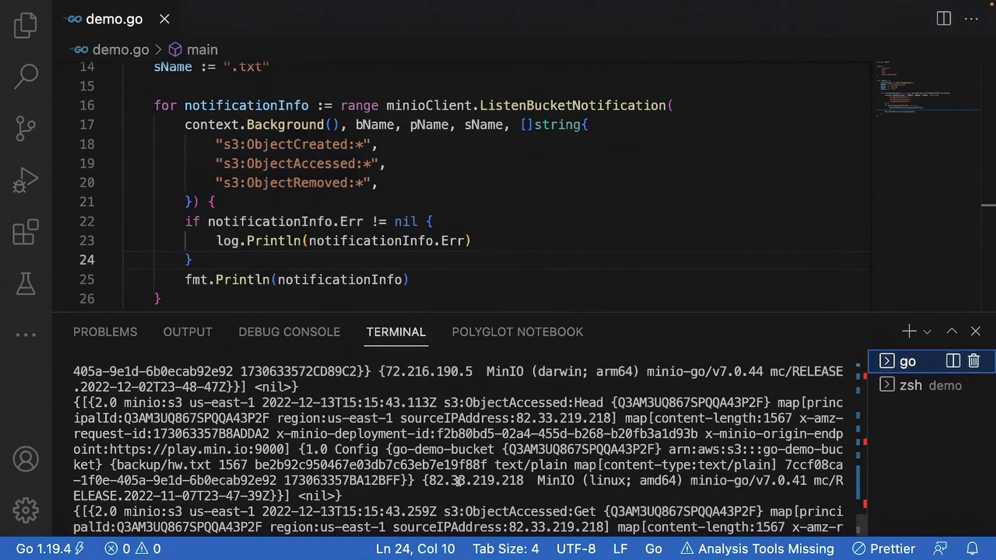
scroll("up", 3)
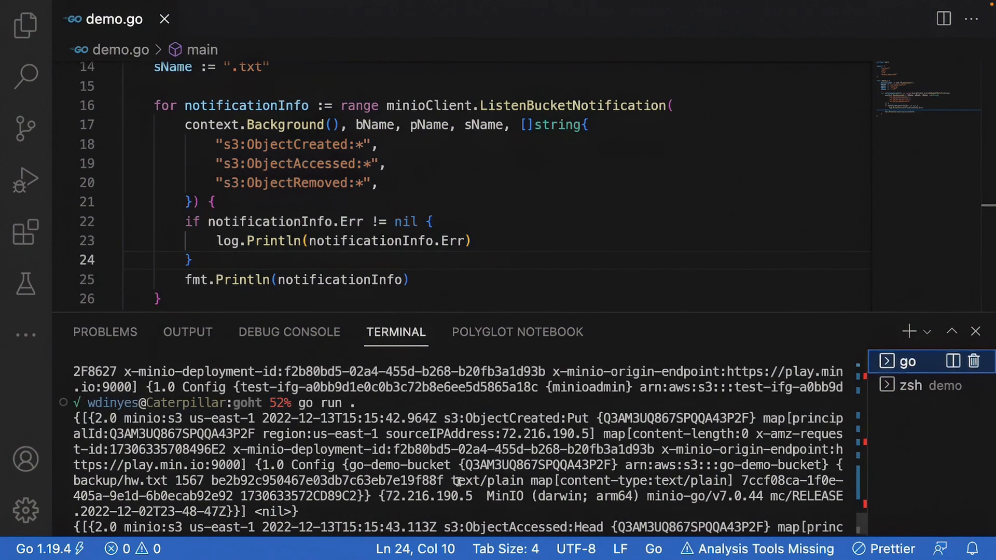
scroll("down", 3)
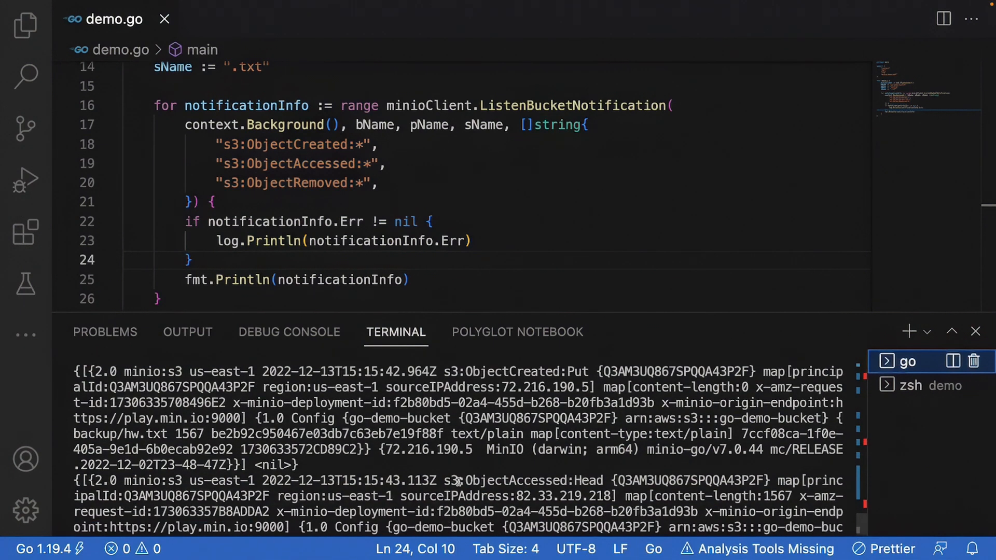
scroll("down", 3)
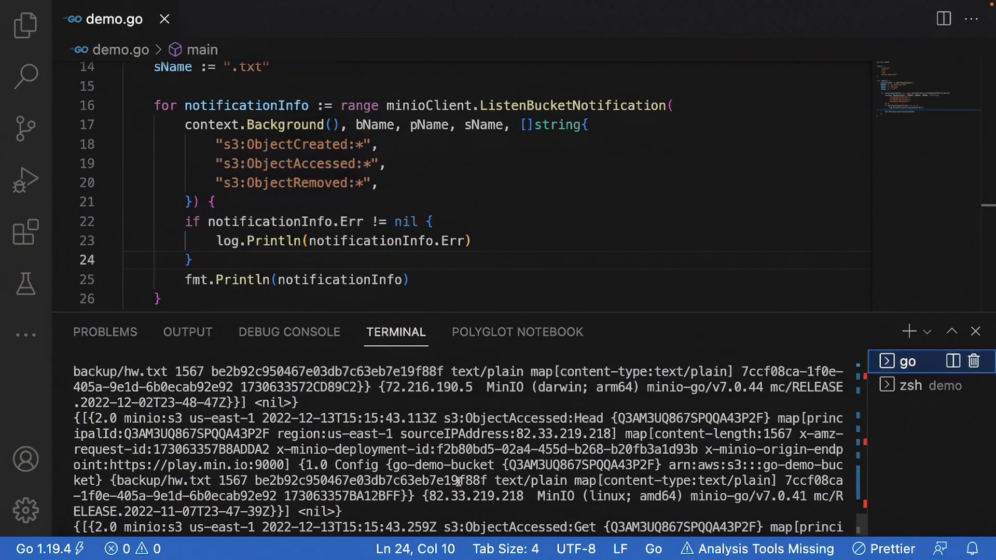
scroll("down", 3)
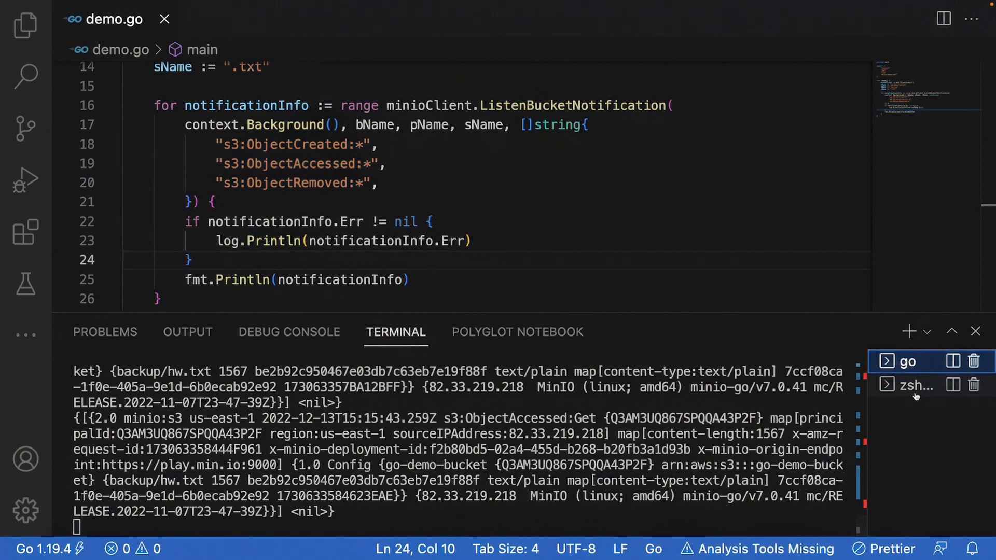
Edit the mc cp command to upload im.png to the backup prefix, then return to the Go listener
left_click(913, 385)
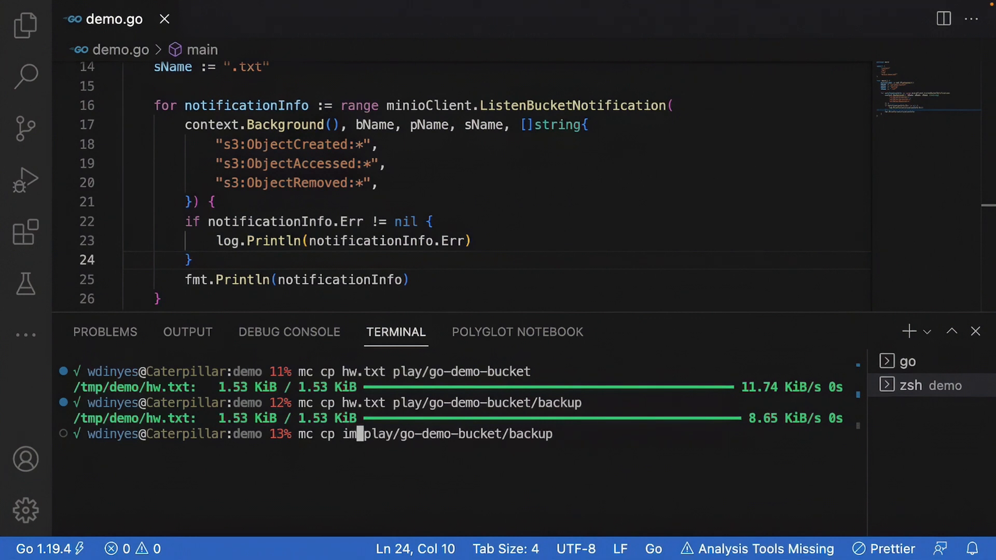
type(".png")
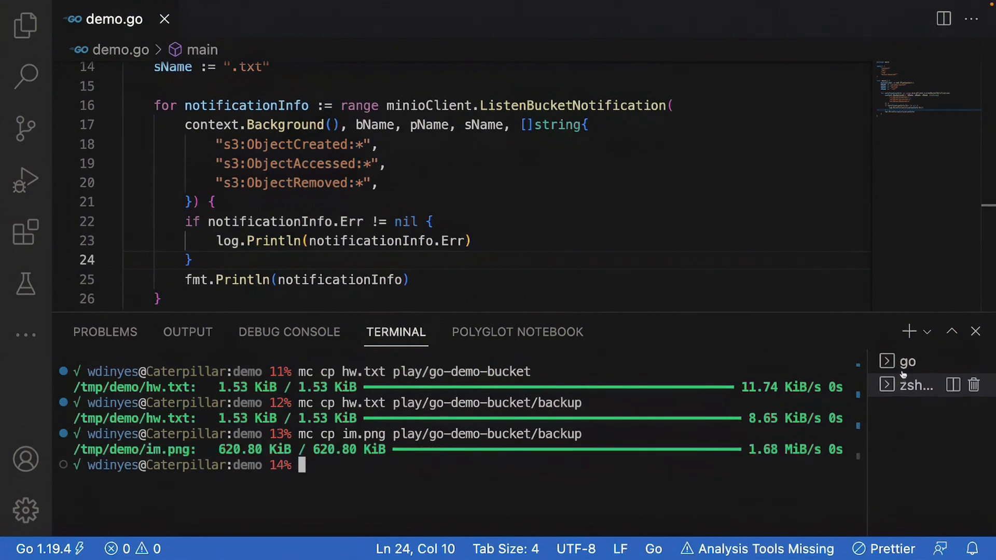
left_click(908, 361)
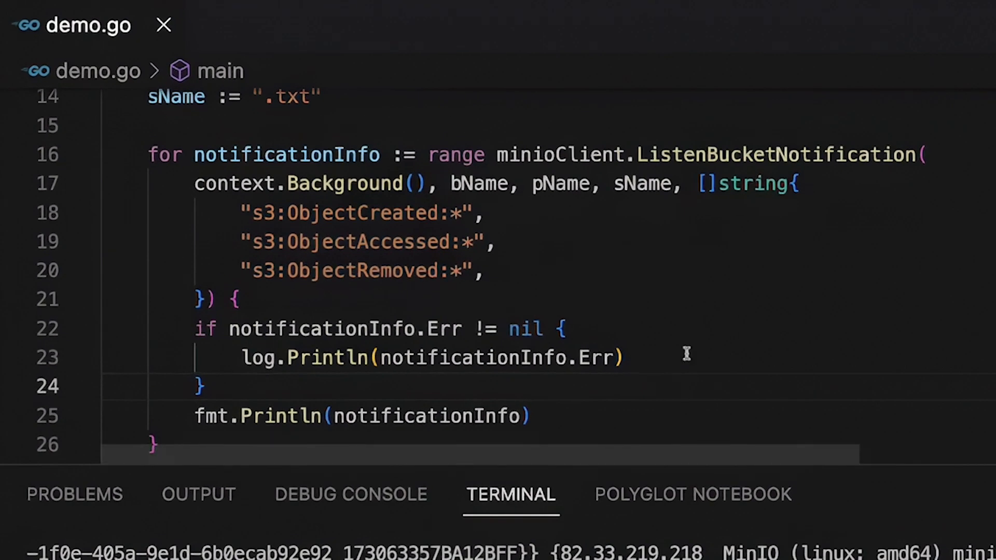
mouse_move(684, 330)
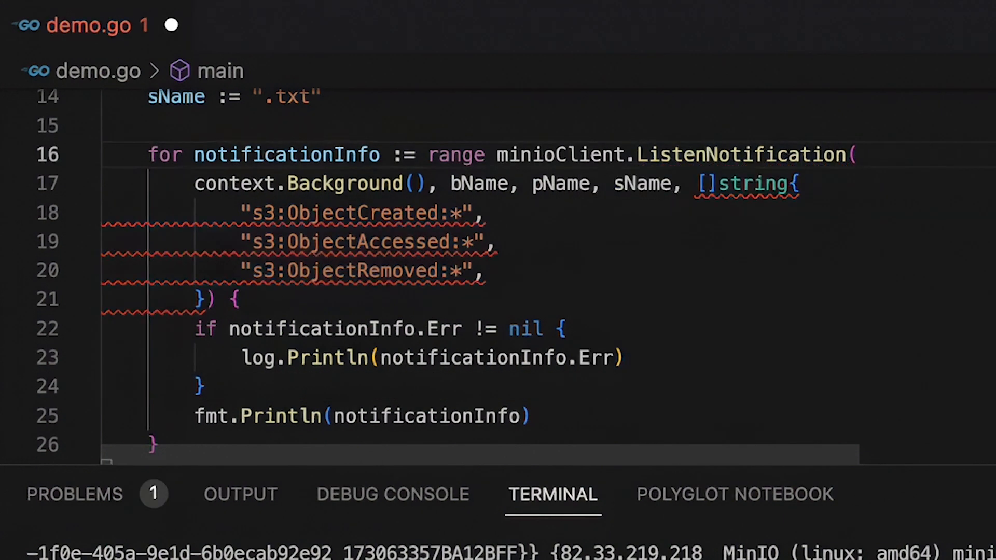
mouse_move(501, 187)
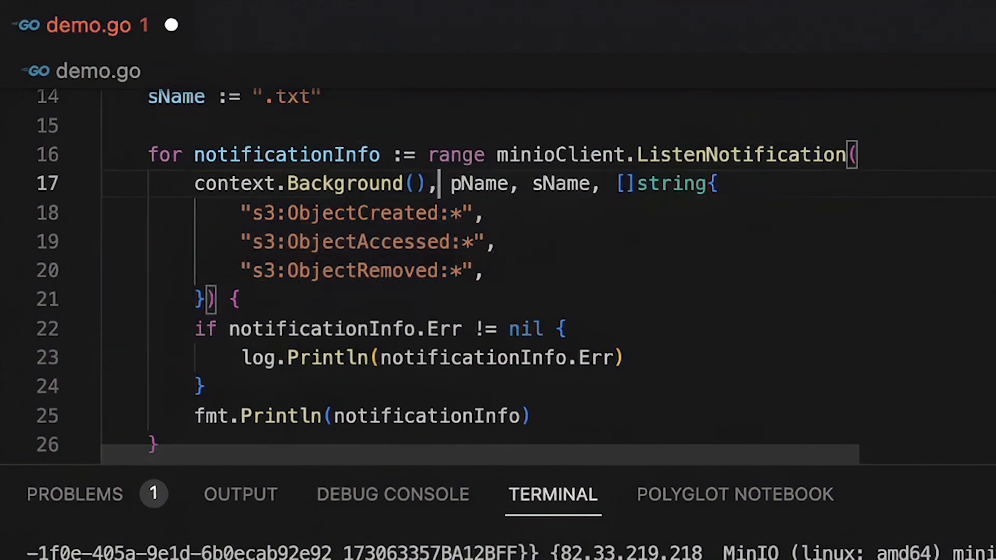
Replace ListenBucketNotification with ListenNotification, drop the bName argument, comment out bName, and save demo.go
scroll("up", 3)
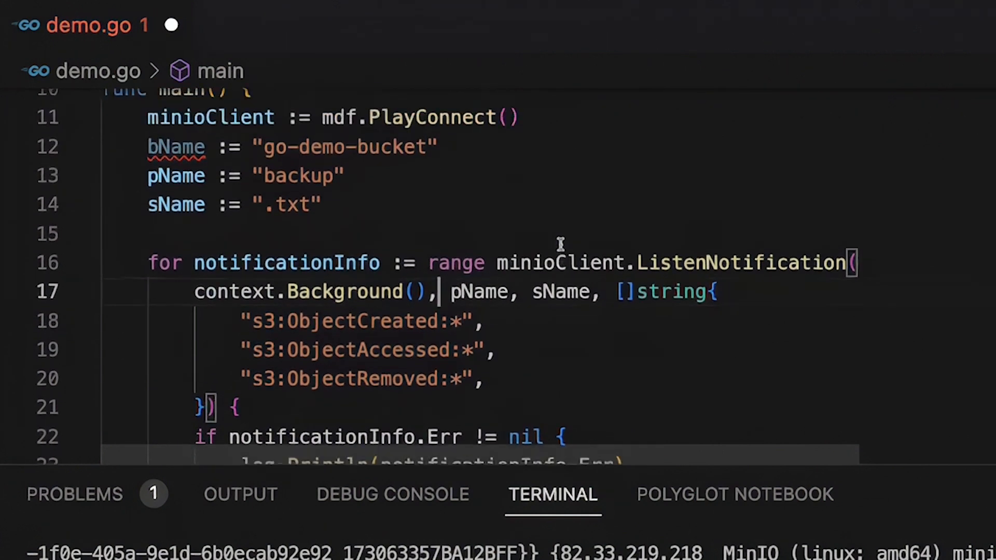
scroll("up", 3)
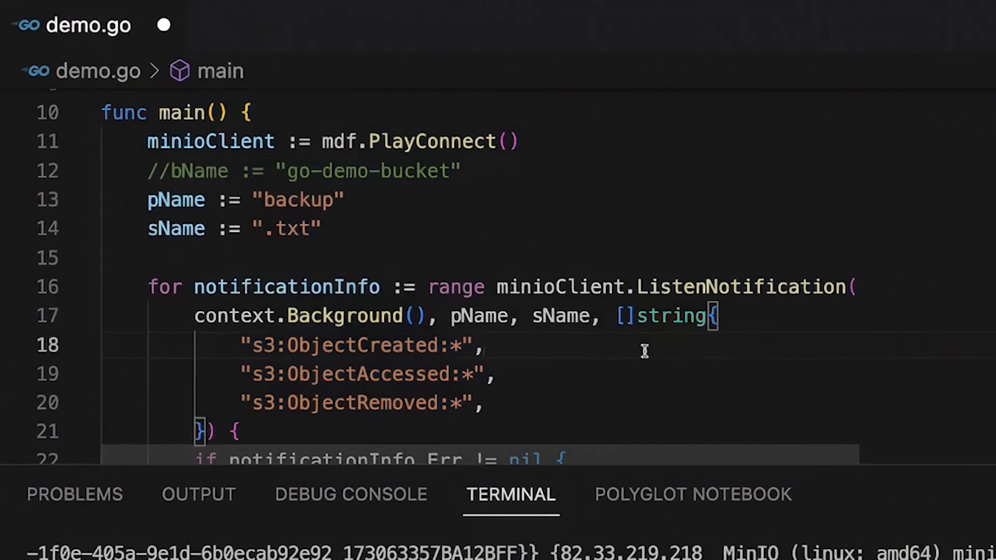
scroll("down", 3)
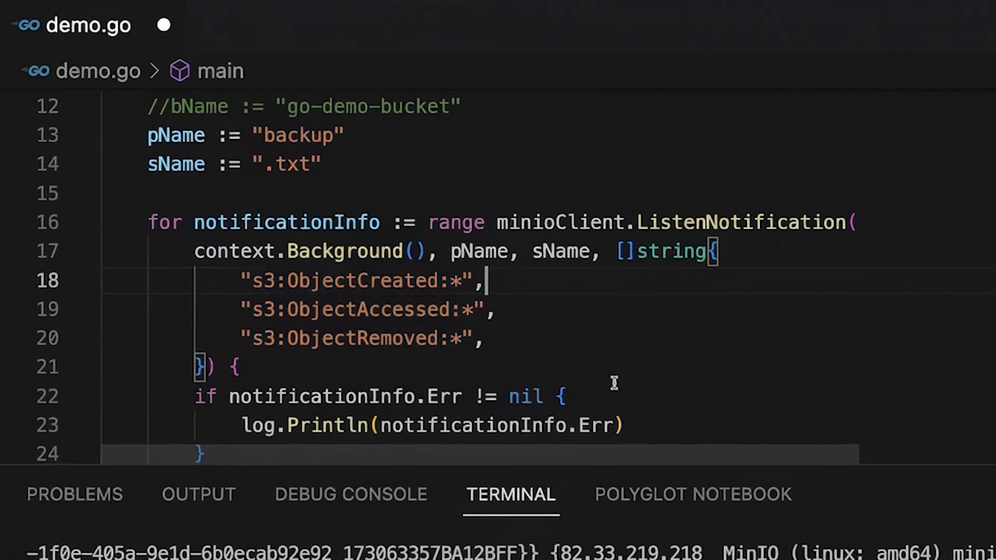
mouse_move(513, 312)
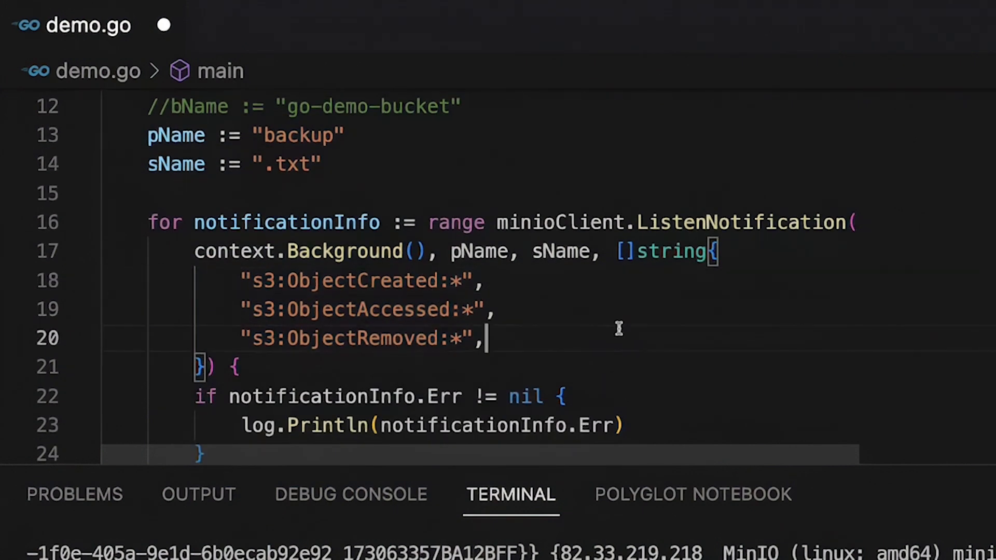
key("ctrl+s")
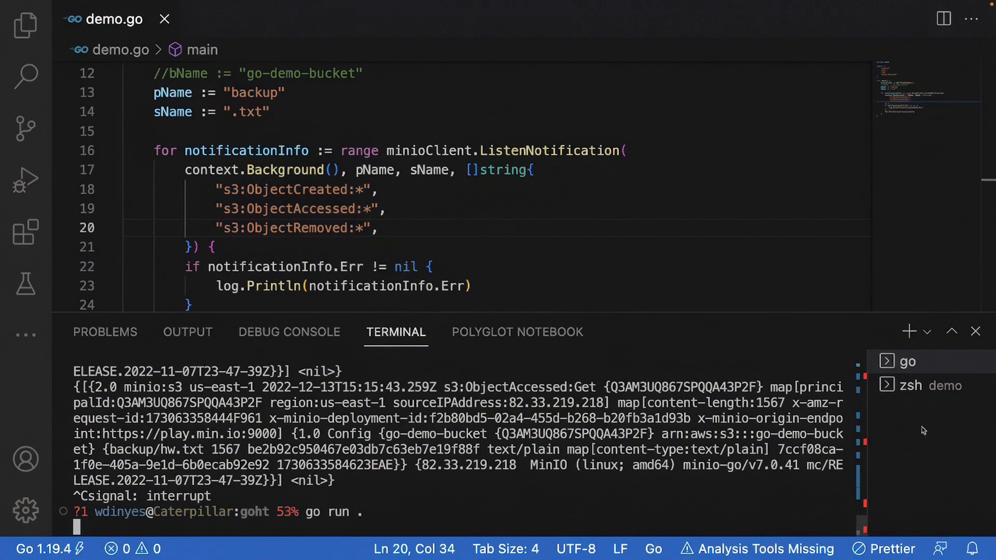
Switch between the zsh and go terminals and retype the mc cp upload command with hw.txt
left_click(925, 385)
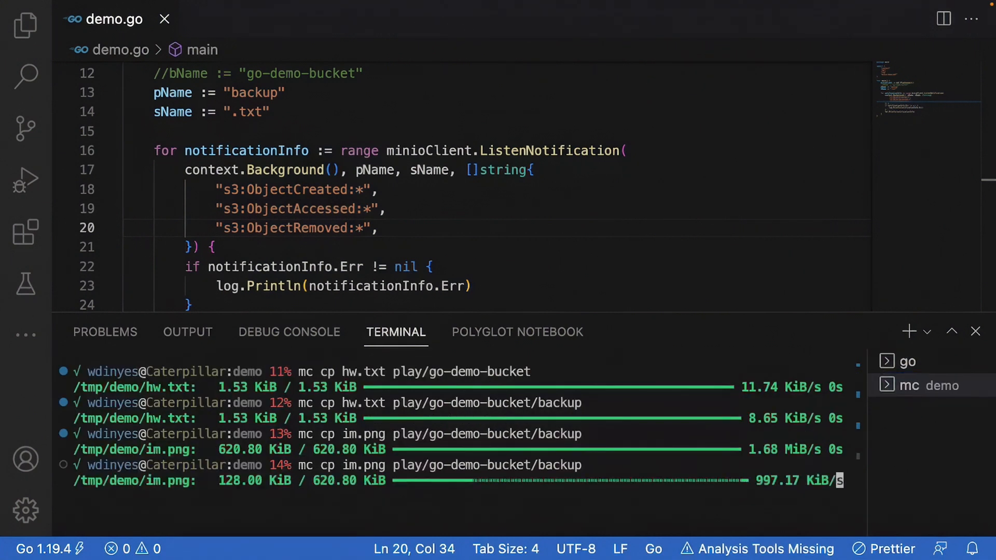
left_click(901, 361)
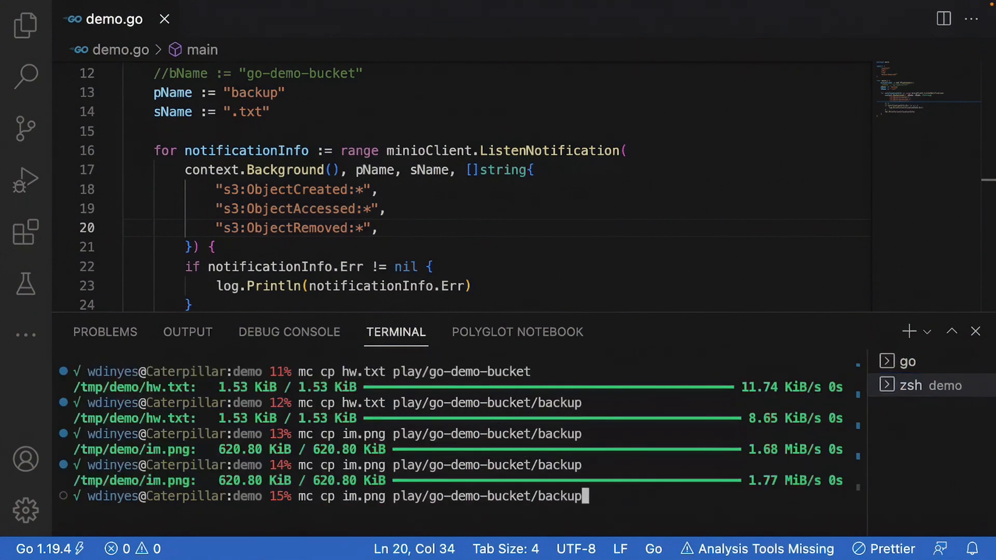
type("hw.txt")
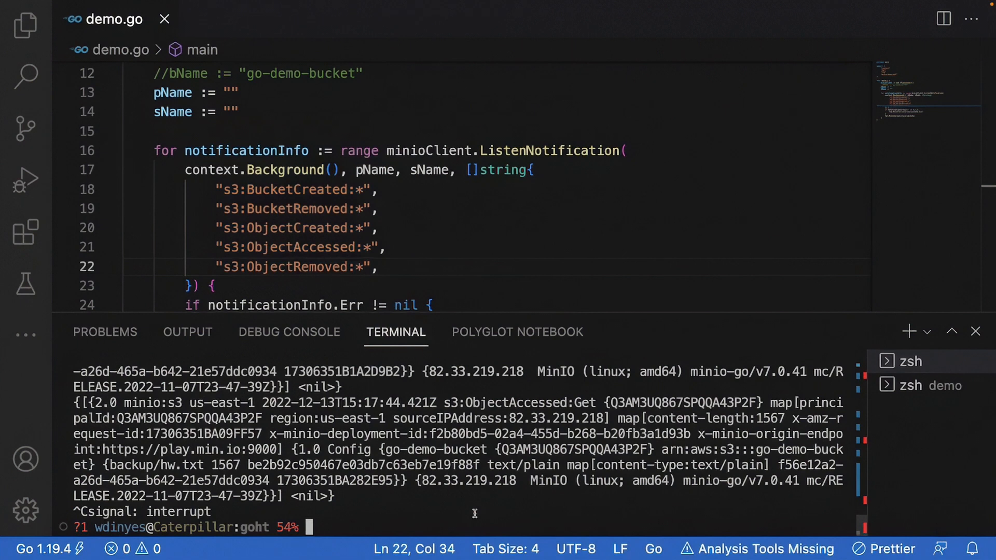
Type 'go' to rerun the listener with empty pName/sName and BucketCreated/BucketRemoved events
type("go")
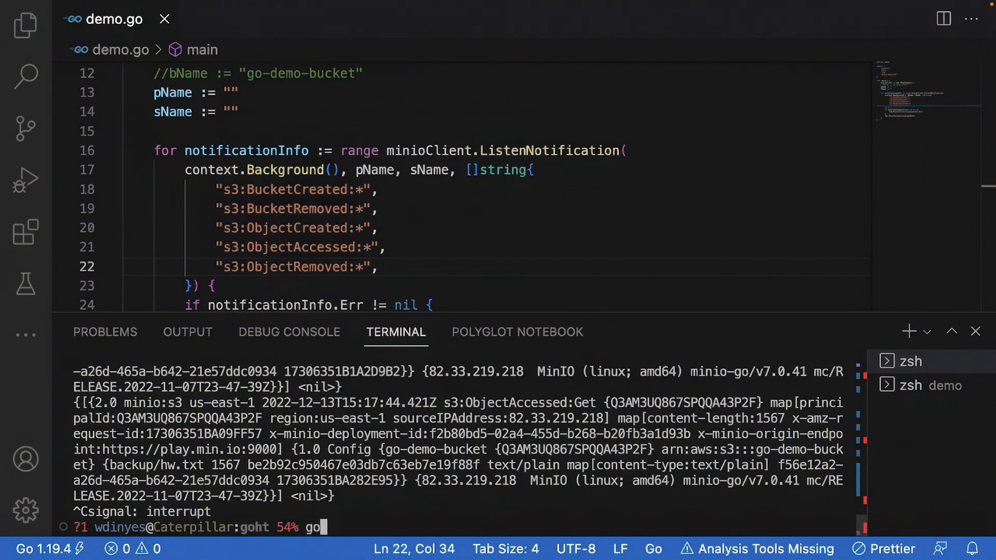